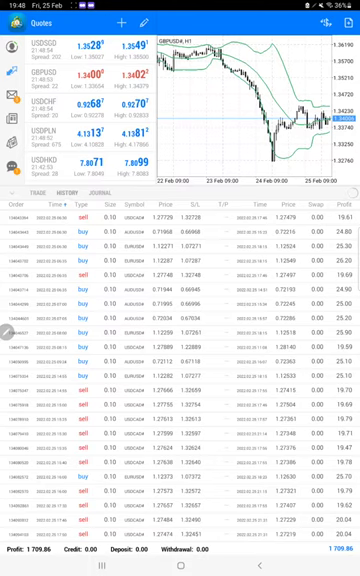
scroll(up, 3)
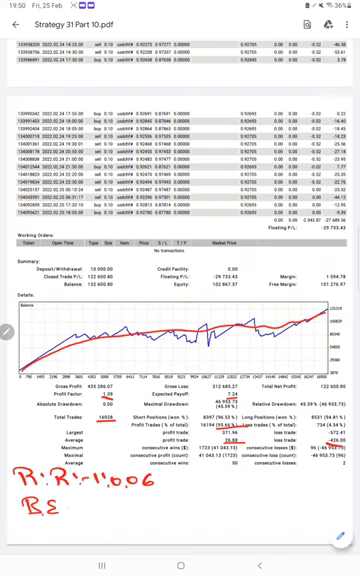
text(941)
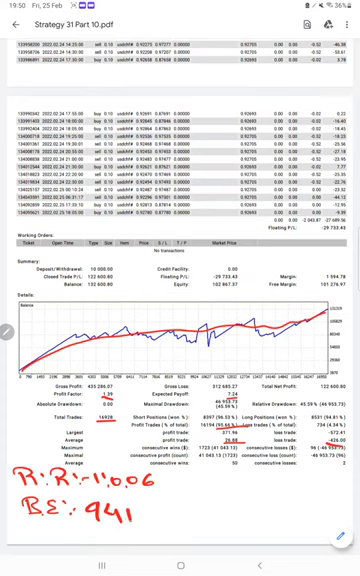